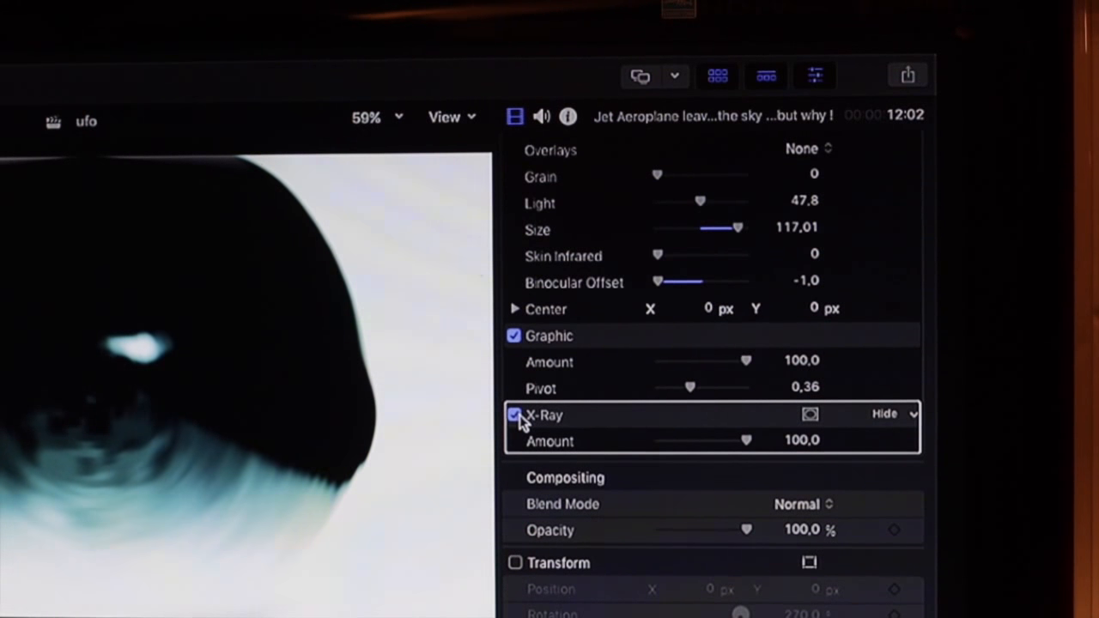
Disable the ufo clip's X-Ray and Night Vision effects, leaving only Radial active
{"action": "left_click", "coordinate": [515, 415]}
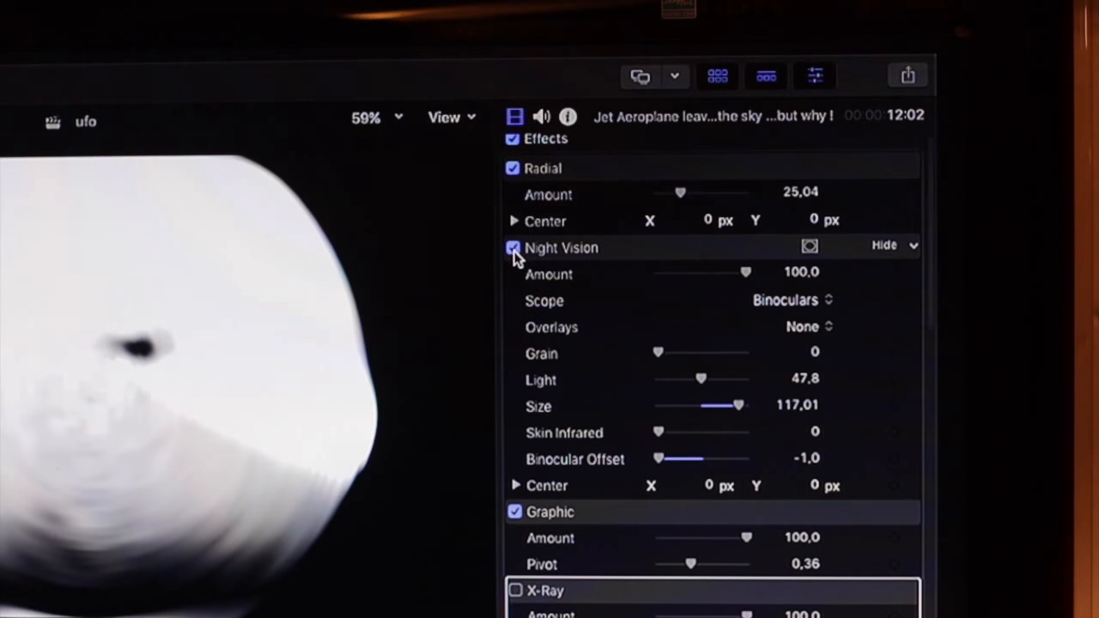
{"action": "left_click", "coordinate": [513, 248]}
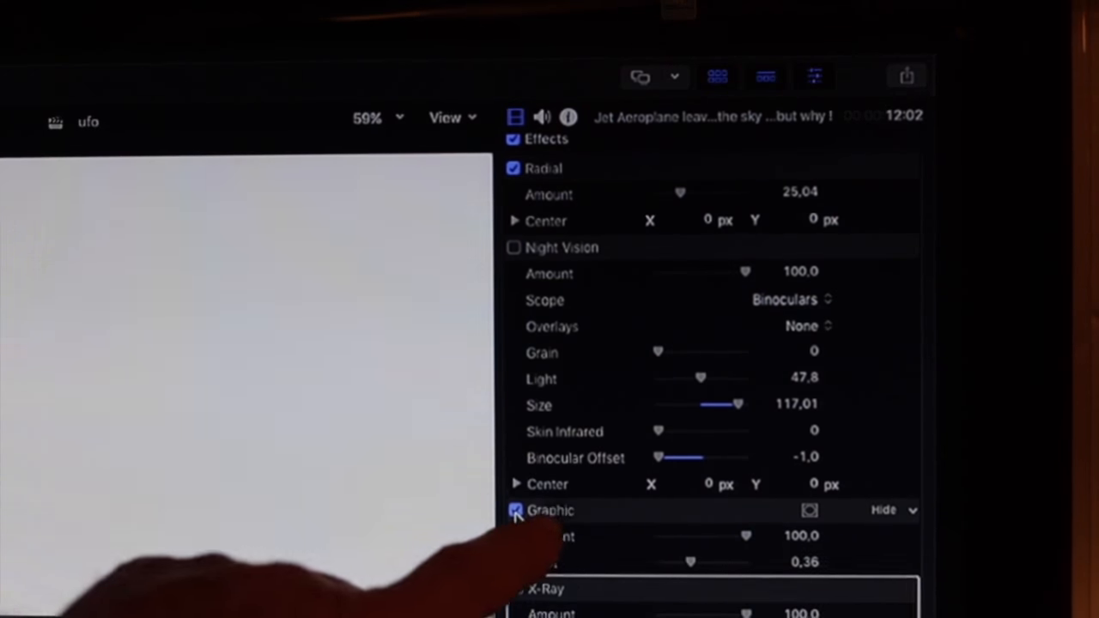